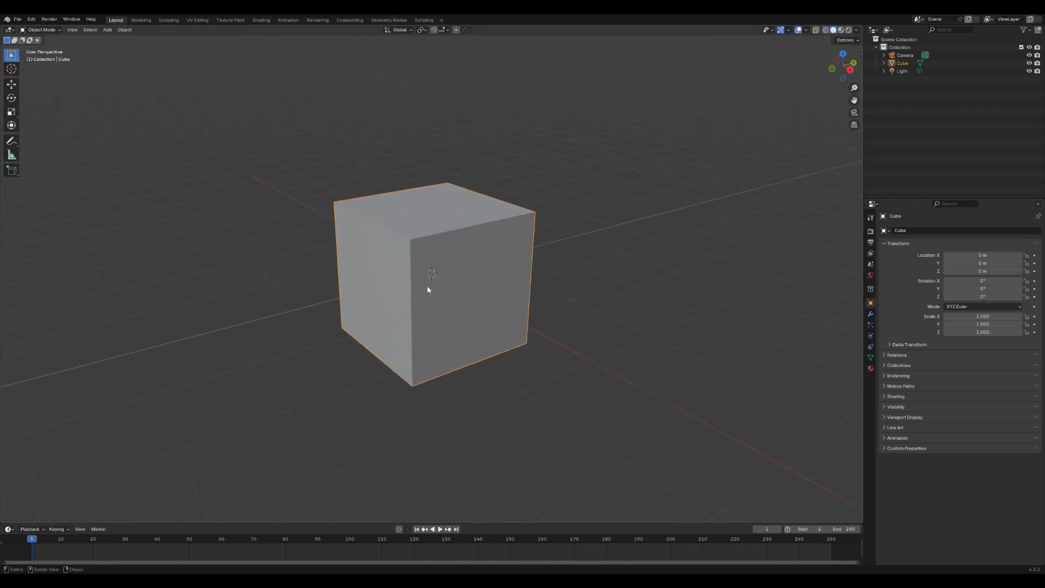
# Step: Switch the default cube from Object Mode to Edit Mode via the mode dropdown
pyautogui.click(40, 29)
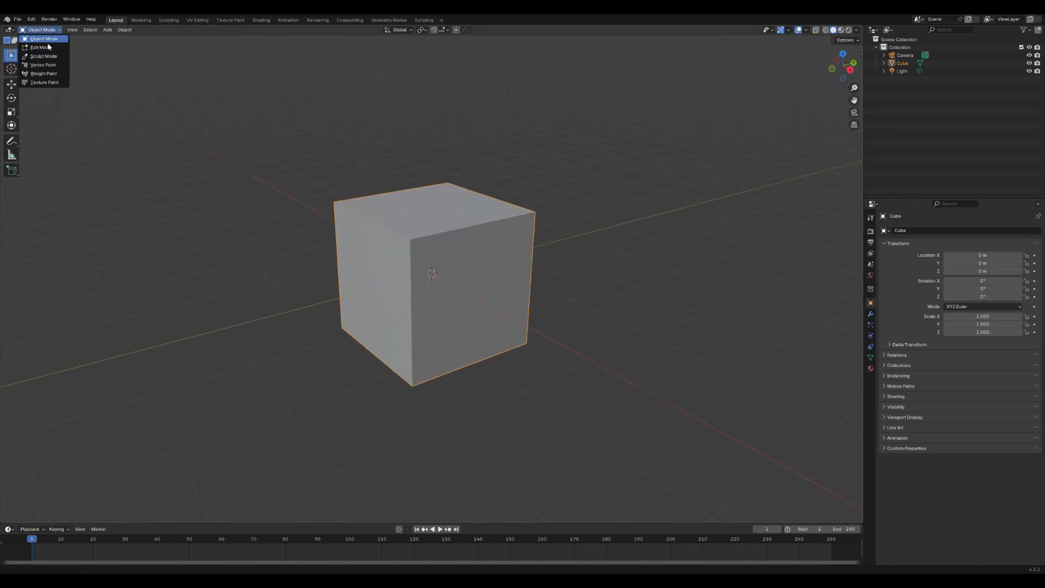
pyautogui.click(36, 47)
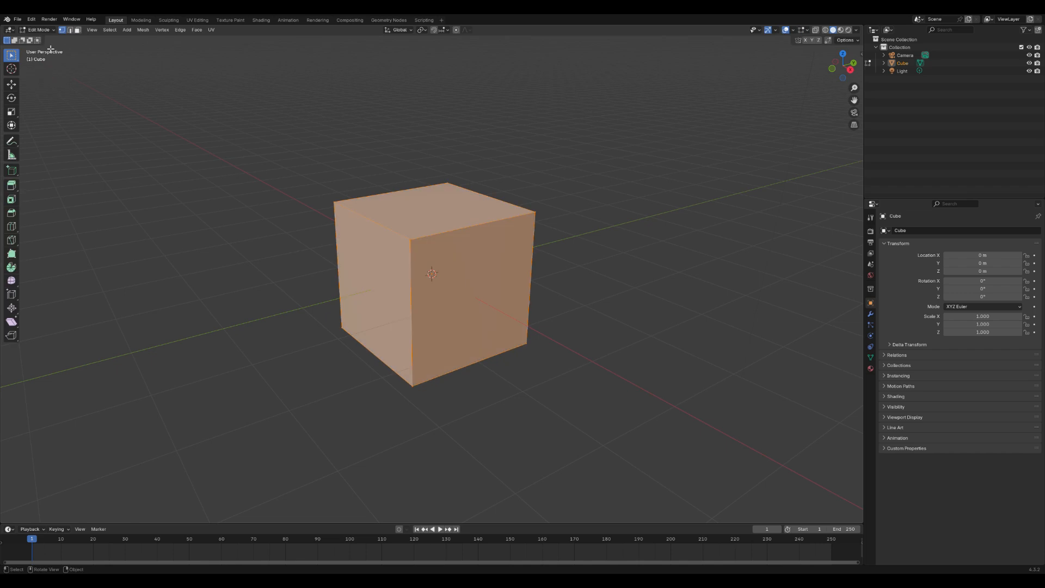
pyautogui.click(109, 30)
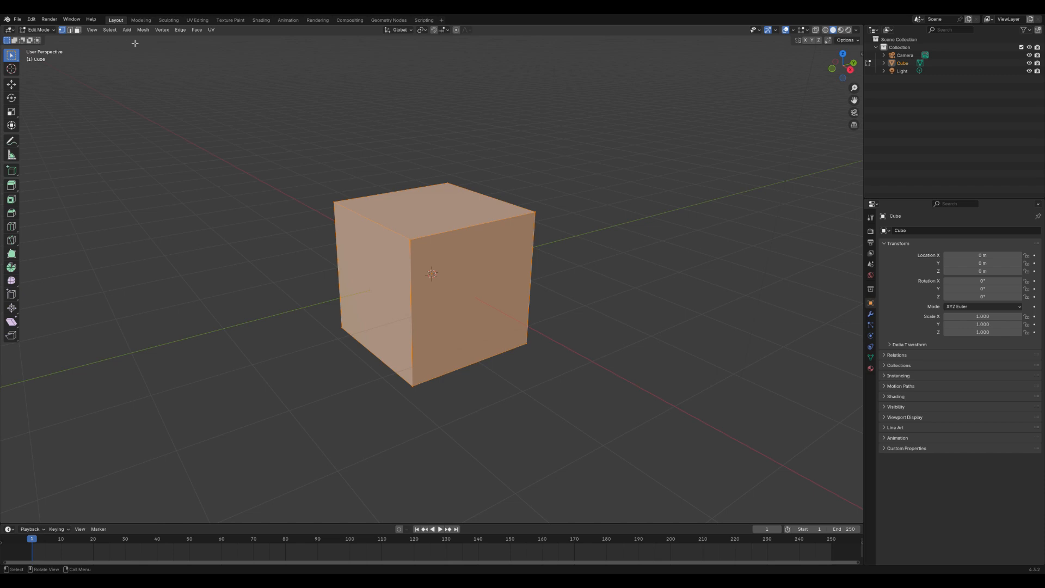
pyautogui.moveTo(180, 30)
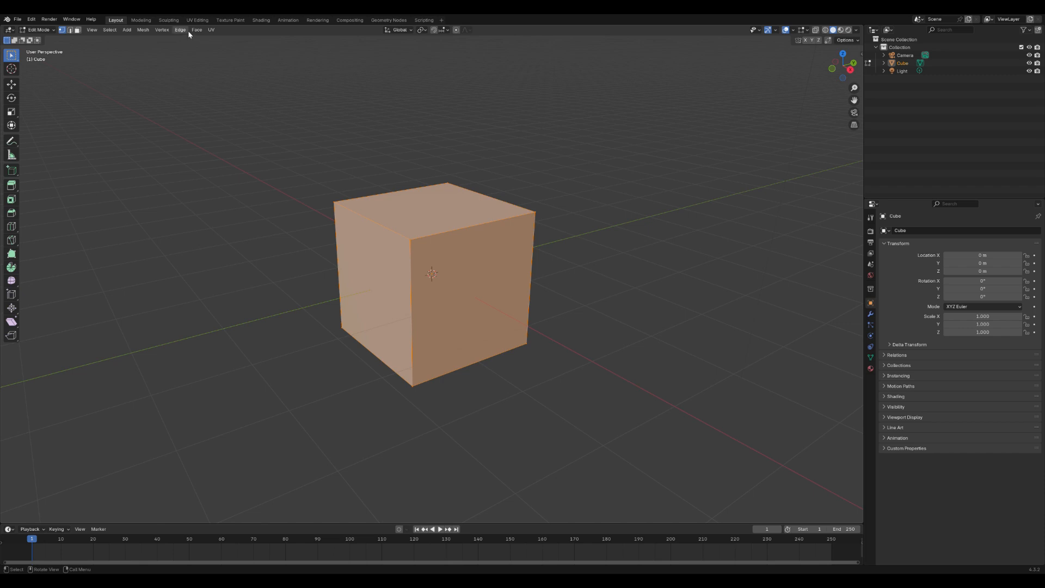
# Step: Mark the cube's edges as Freestyle edges from the Edge menu
pyautogui.click(179, 29)
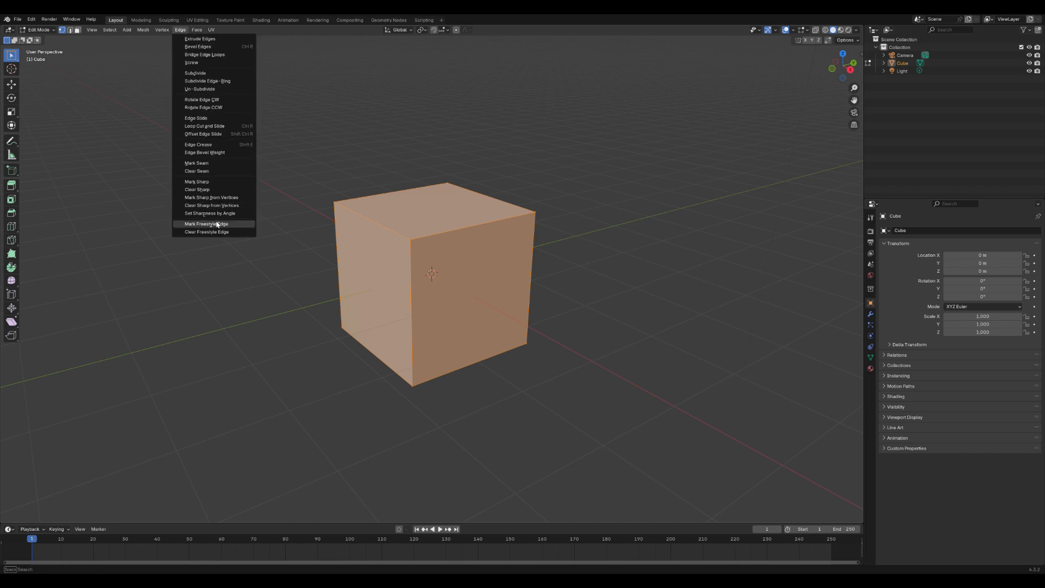
pyautogui.click(207, 224)
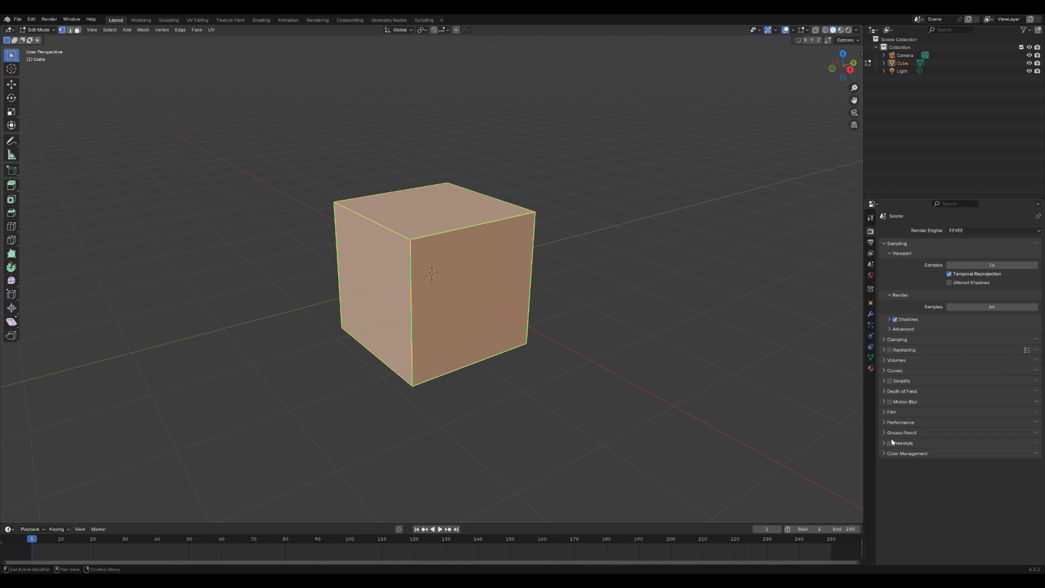
# Step: Tick the Freestyle checkbox in Render Properties
pyautogui.click(888, 443)
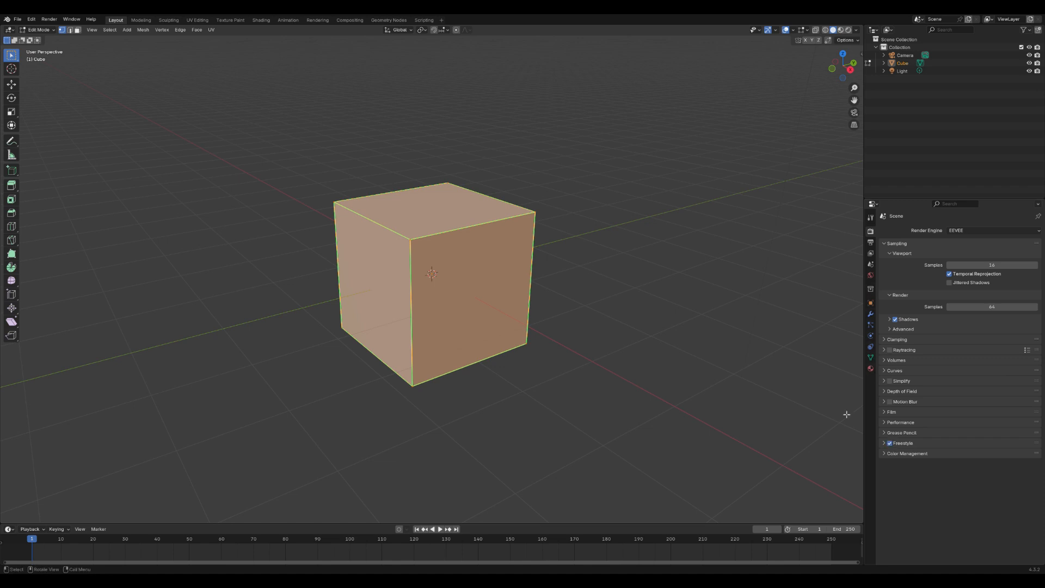
pyautogui.moveTo(560, 334)
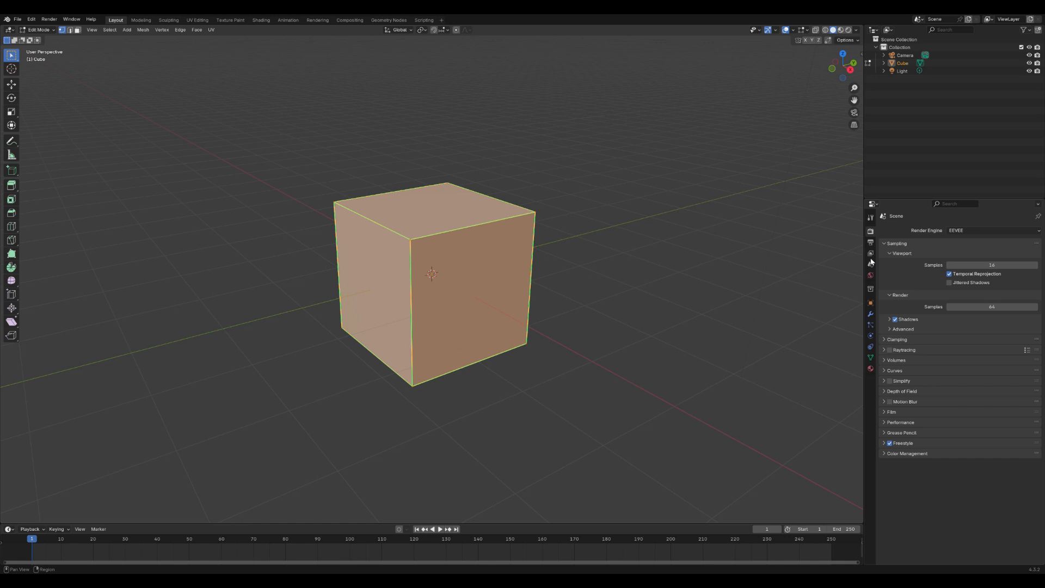
# Step: Show View Layer Properties and scroll down to the Freestyle Line Set panel
pyautogui.click(870, 252)
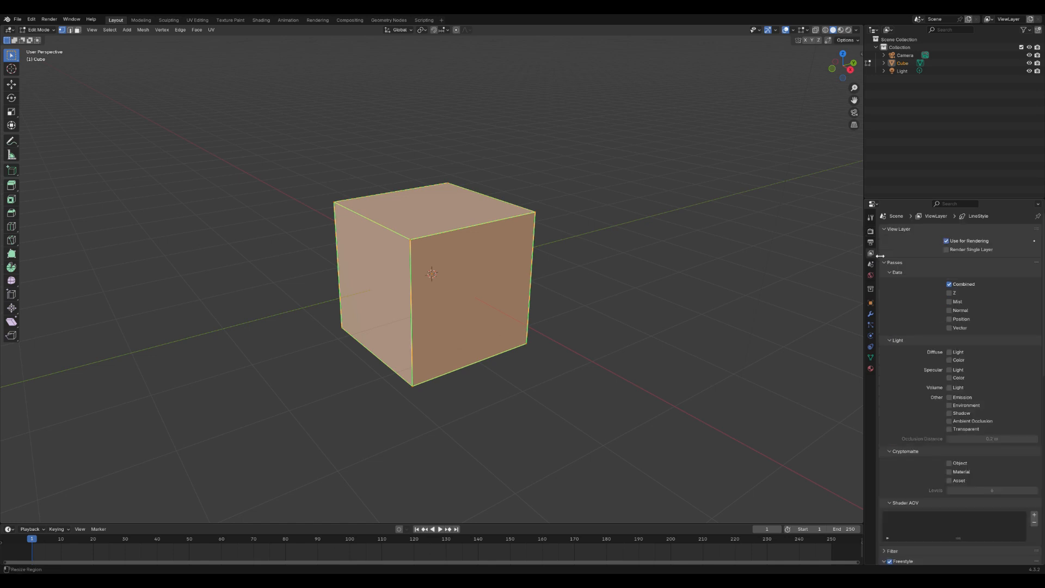
pyautogui.scroll(-3)
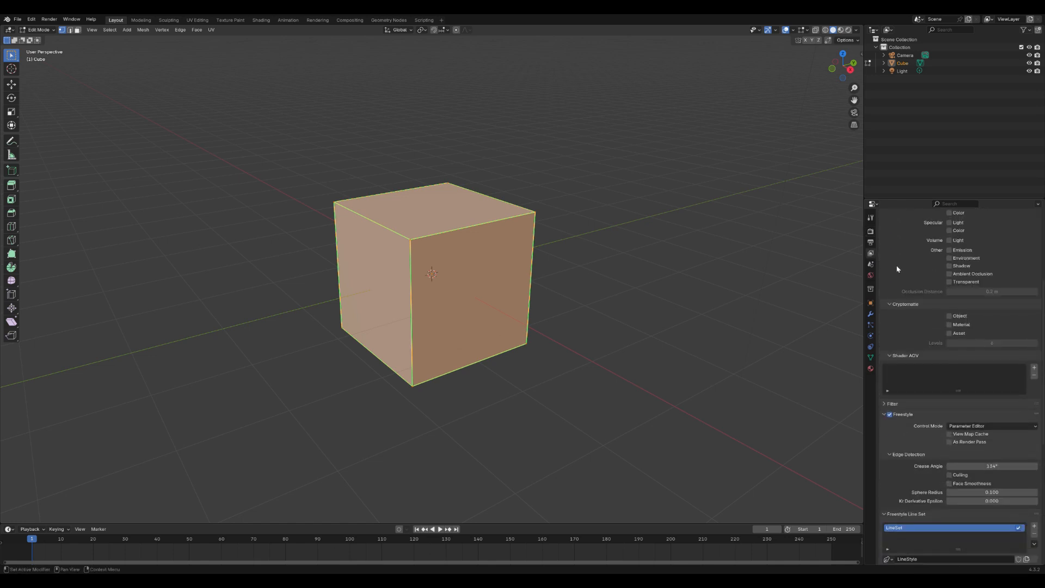
pyautogui.scroll(-3)
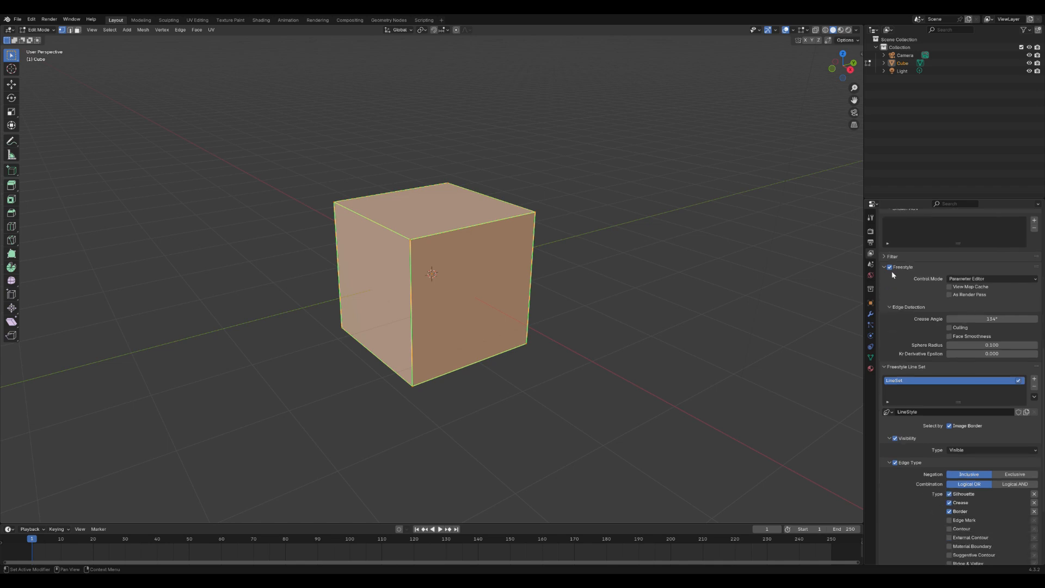
pyautogui.moveTo(888, 266)
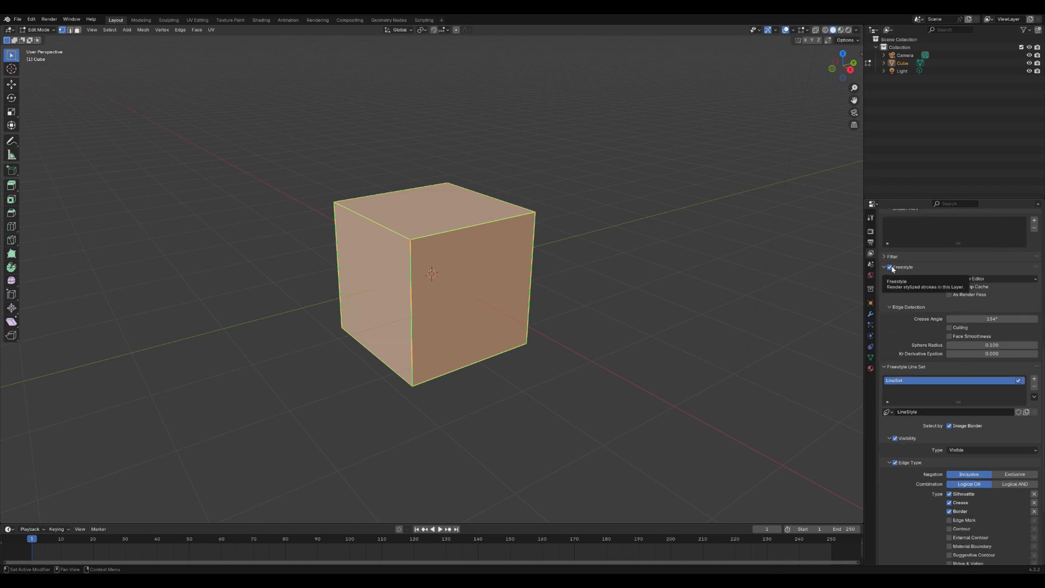
pyautogui.scroll(-3)
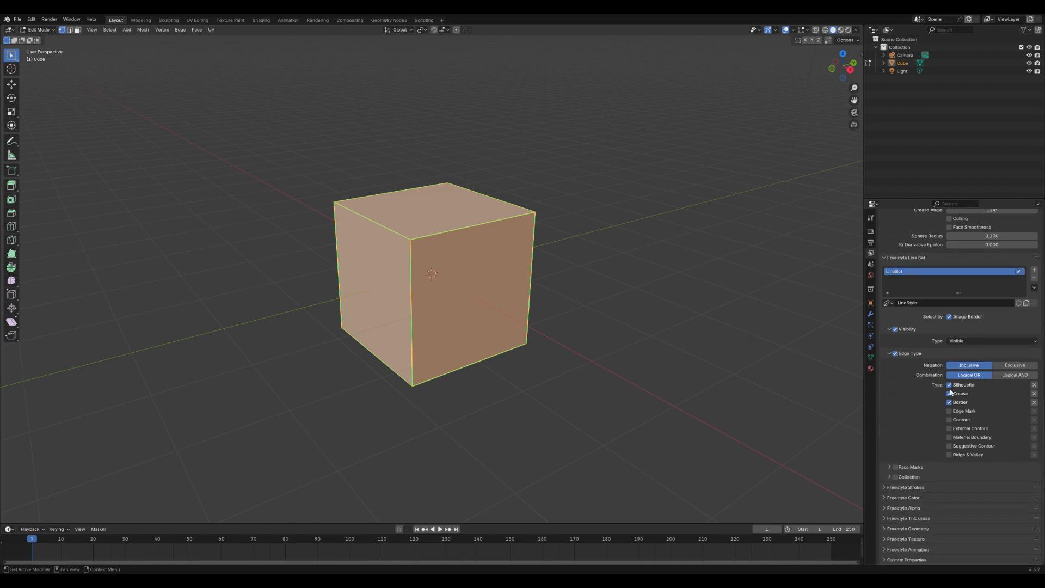
# Step: Set the line set's edge types to draw only marked edges
pyautogui.click(949, 385)
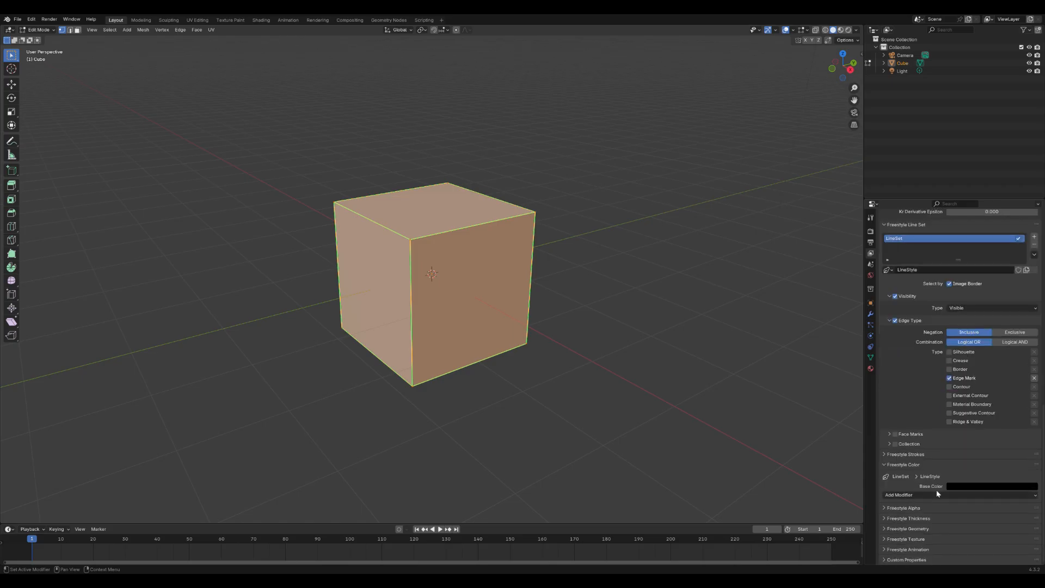
# Step: Edit the Freestyle line style's base colour
pyautogui.click(991, 486)
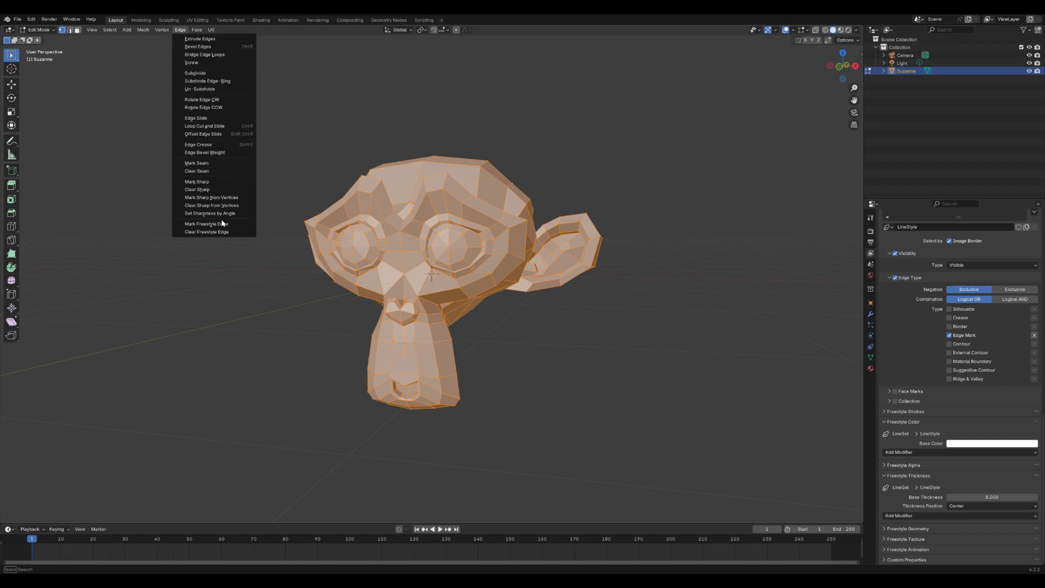
# Step: Mark Suzanne's edges as Freestyle edges and switch back to Object Mode
pyautogui.click(38, 30)
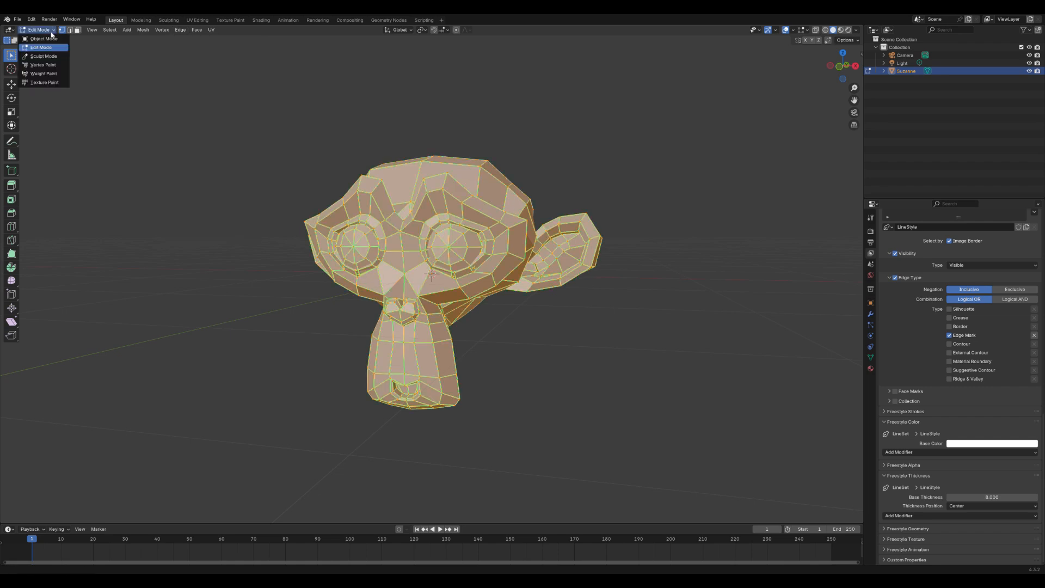
pyautogui.click(44, 39)
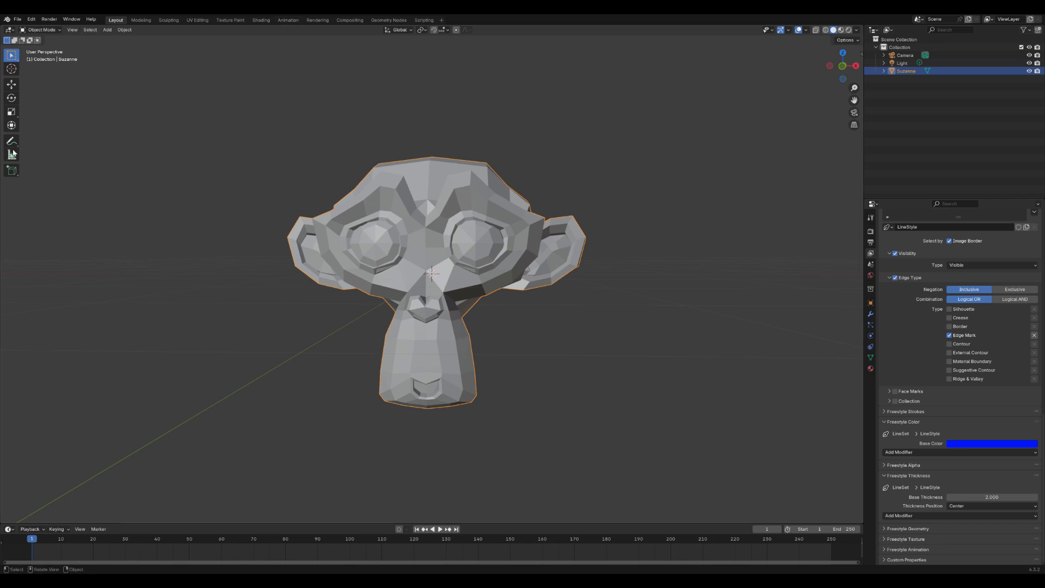
pyautogui.moveTo(65, 36)
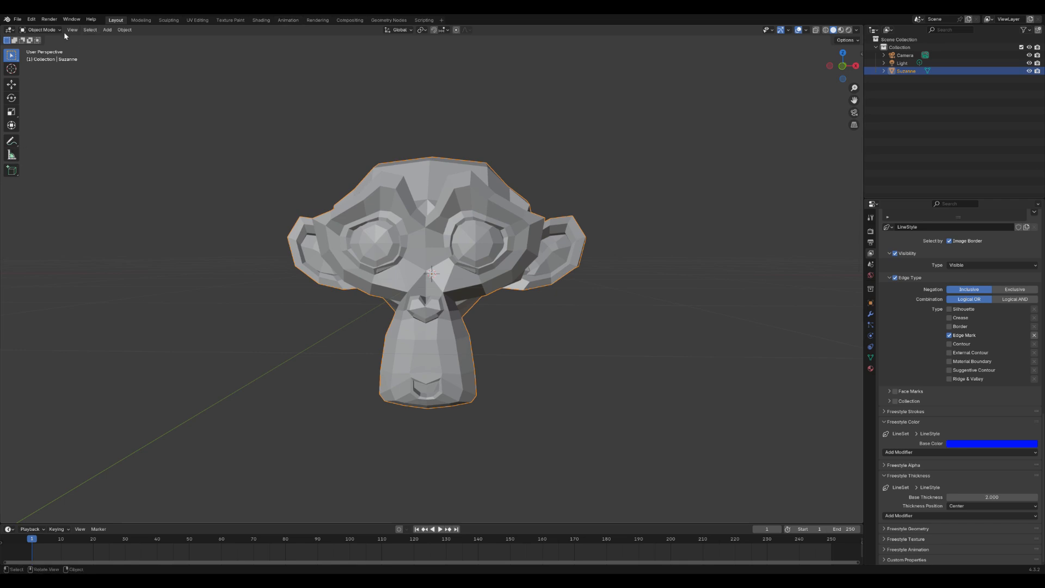